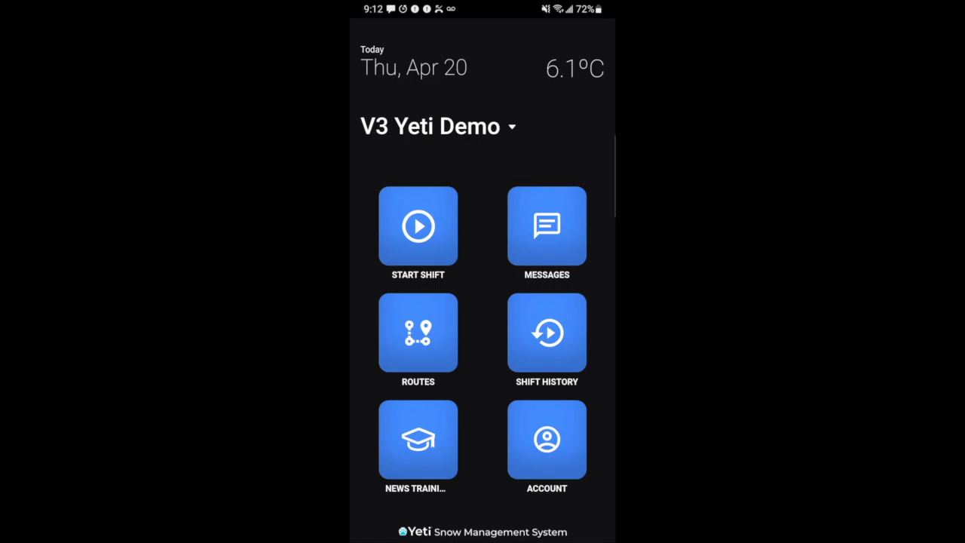
mouse_move(445, 468)
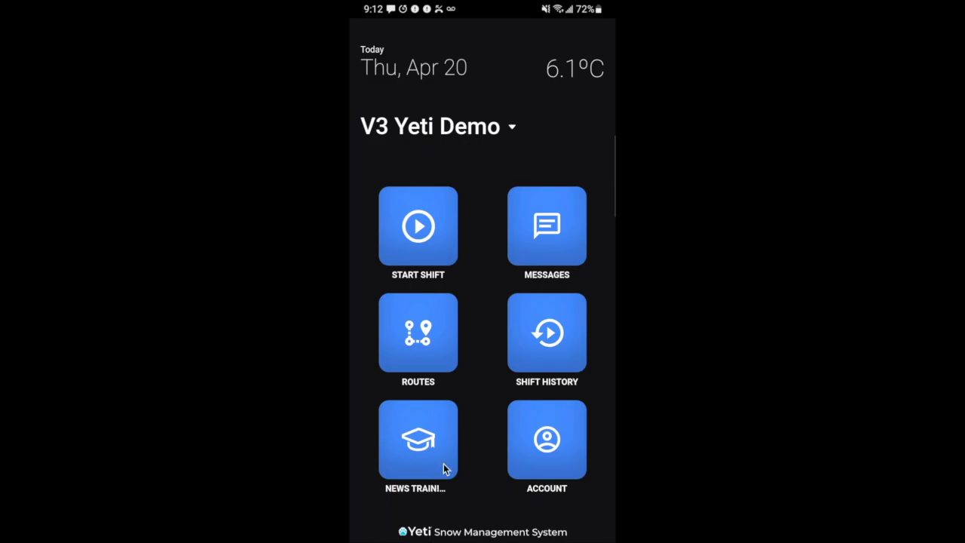
mouse_move(555, 449)
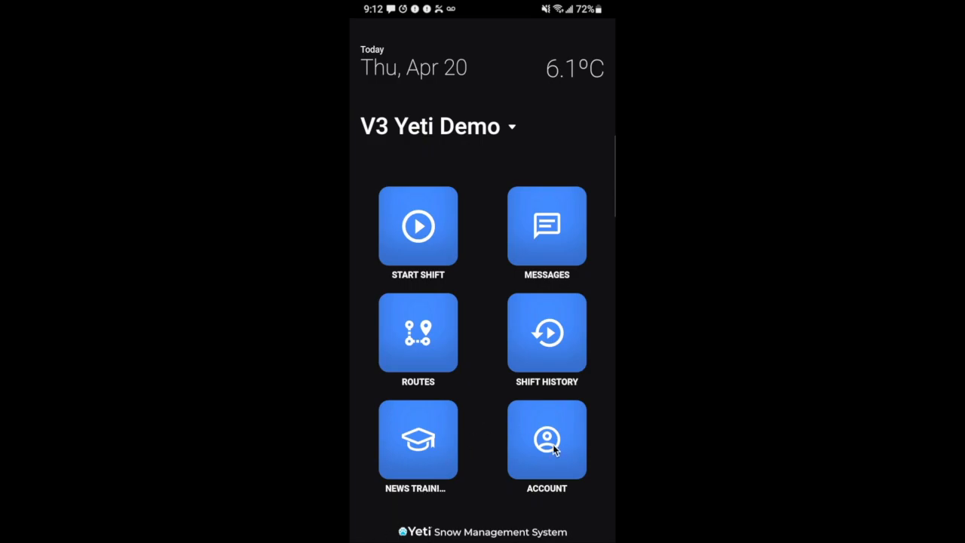
Open Settings from the ACCOUNT page in Yeti.
click(547, 440)
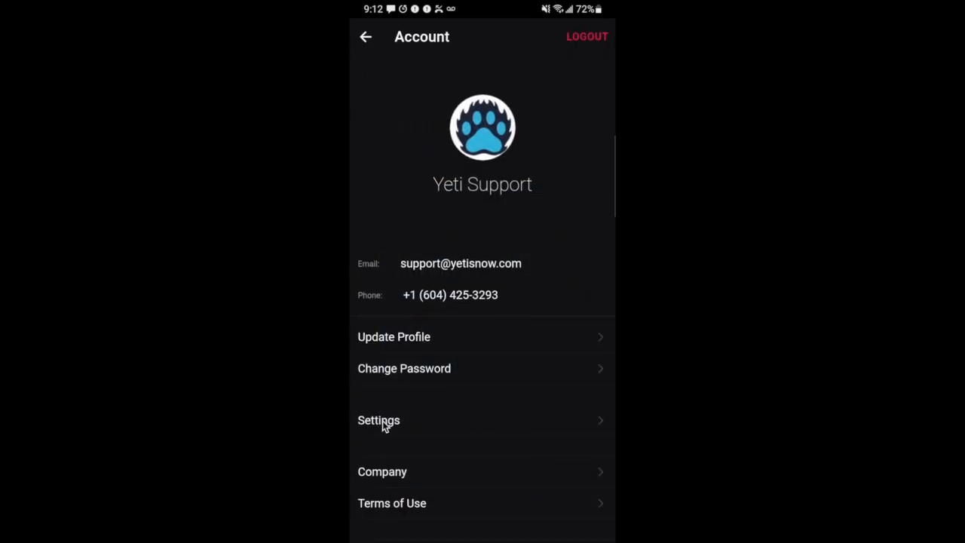
click(379, 420)
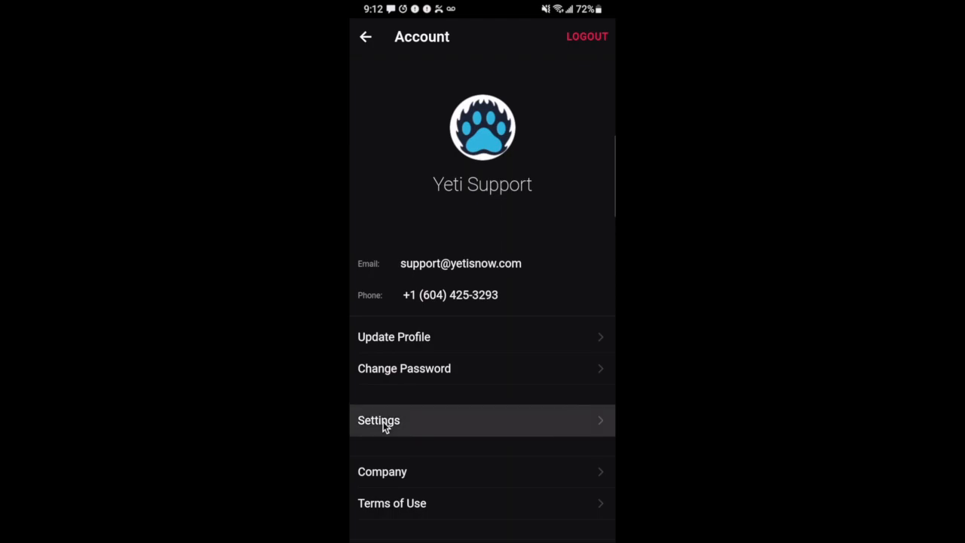
click(379, 420)
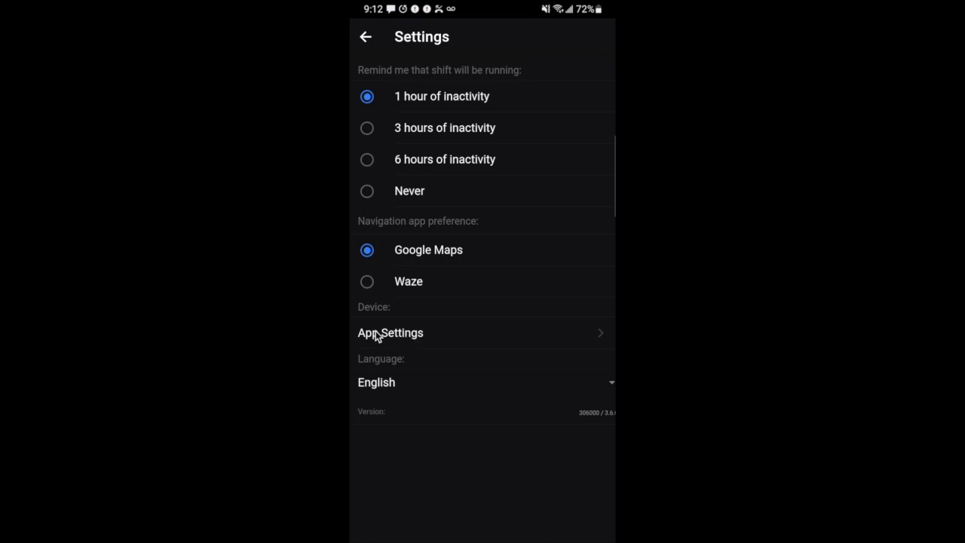
mouse_move(426, 339)
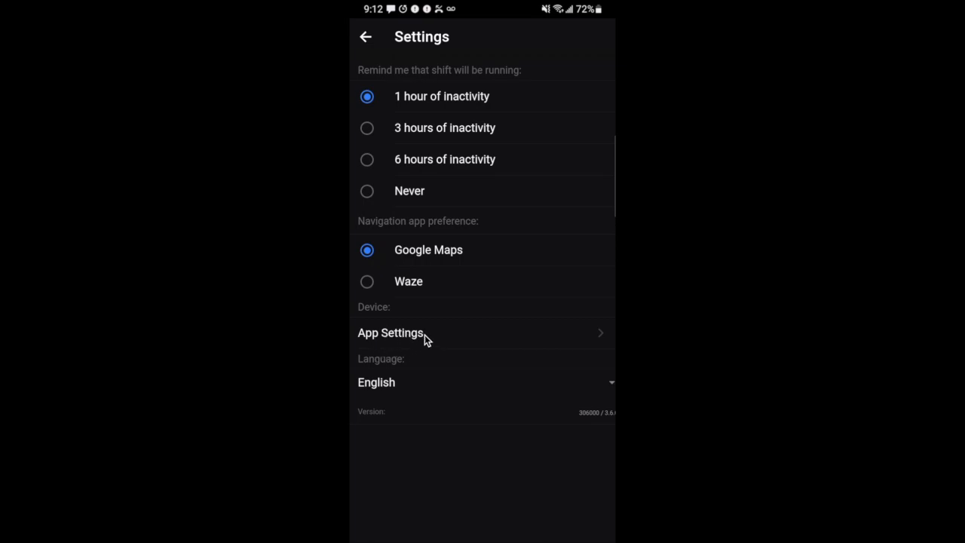
Open Yeti's Android App info and its Permissions list.
click(391, 332)
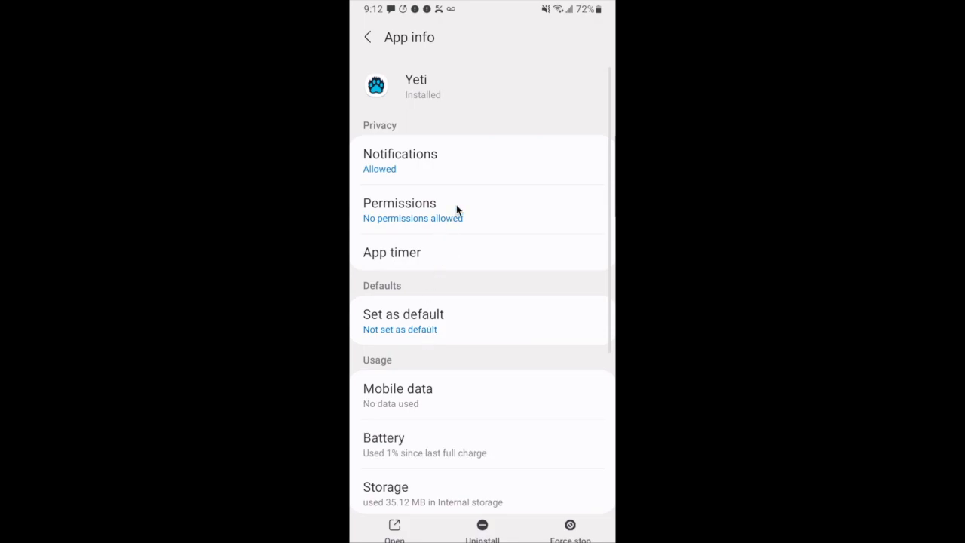
mouse_move(430, 219)
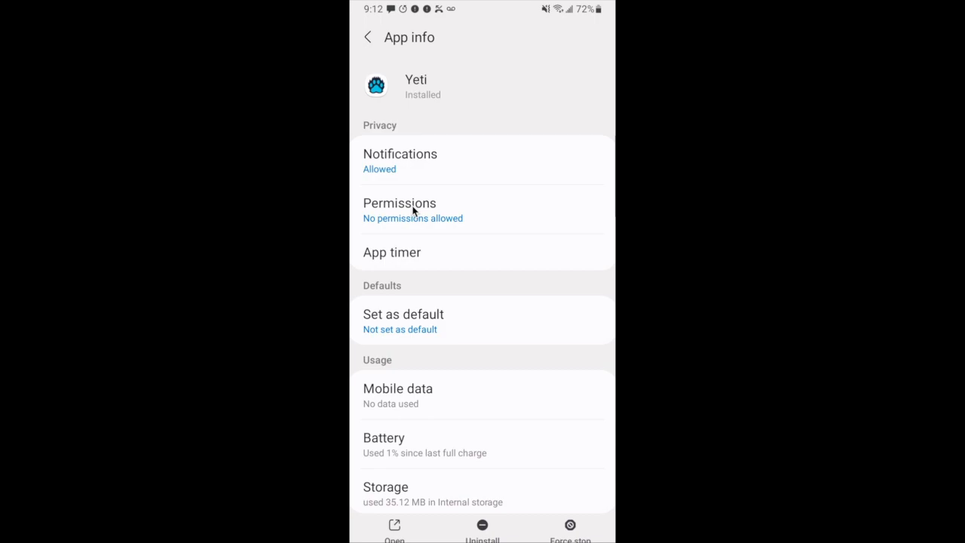
click(400, 203)
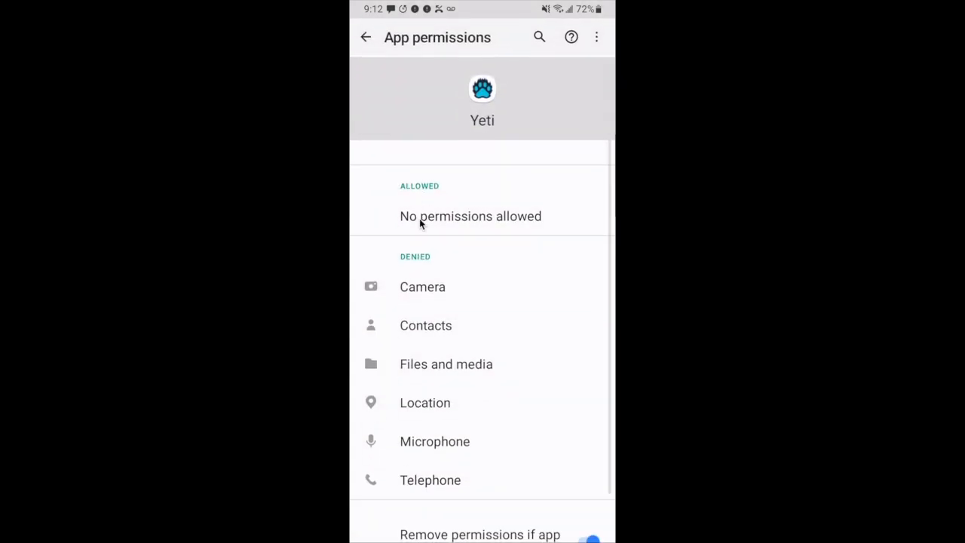
mouse_move(426, 399)
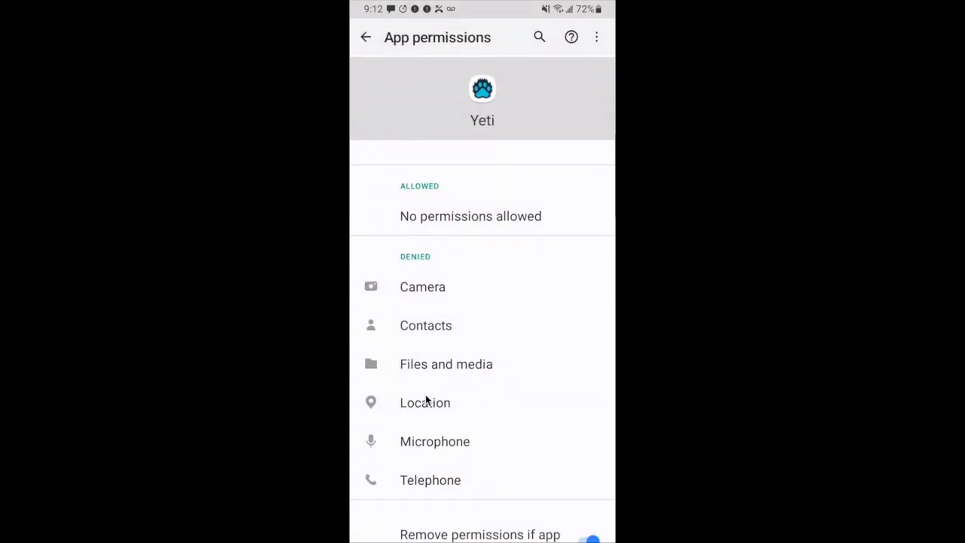
mouse_move(426, 413)
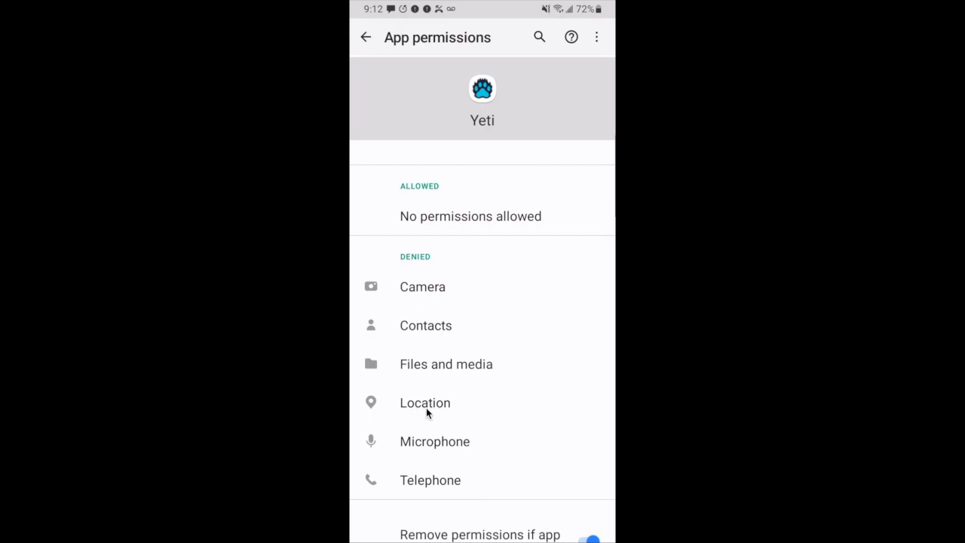
Open the denied Location permission for Yeti.
click(425, 402)
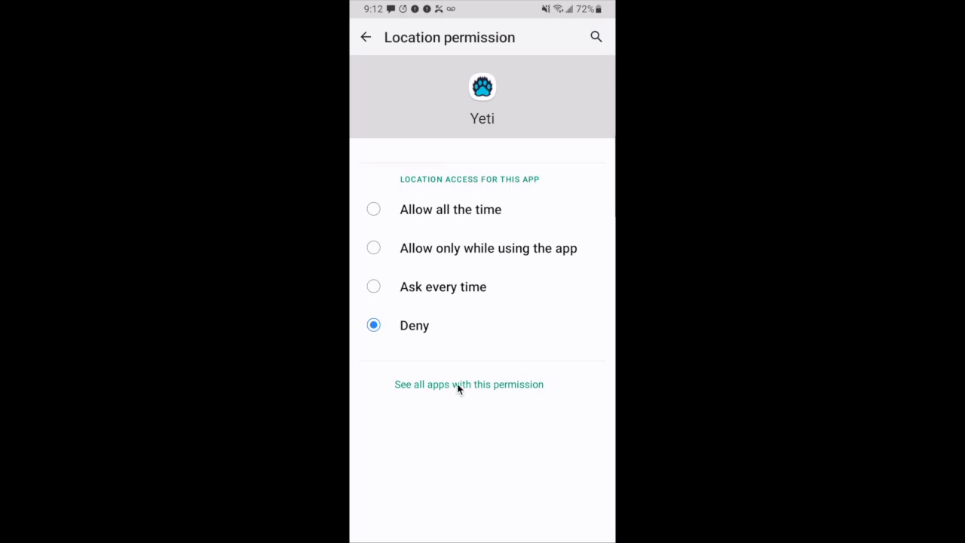
mouse_move(483, 424)
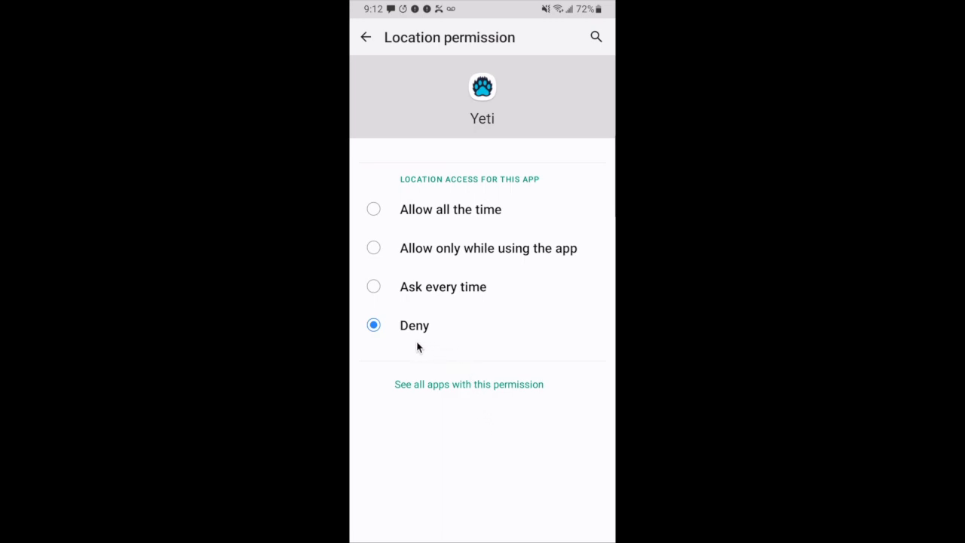
mouse_move(424, 336)
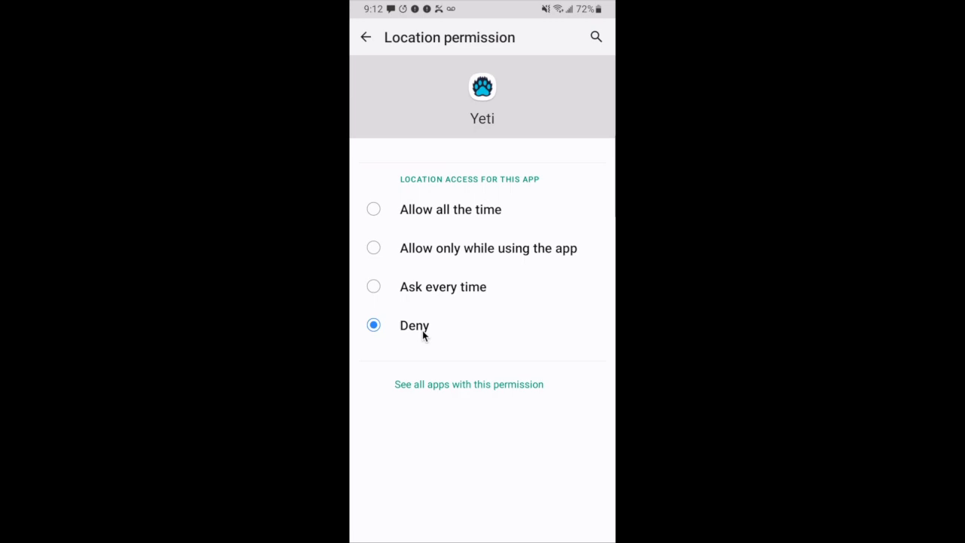
mouse_move(420, 224)
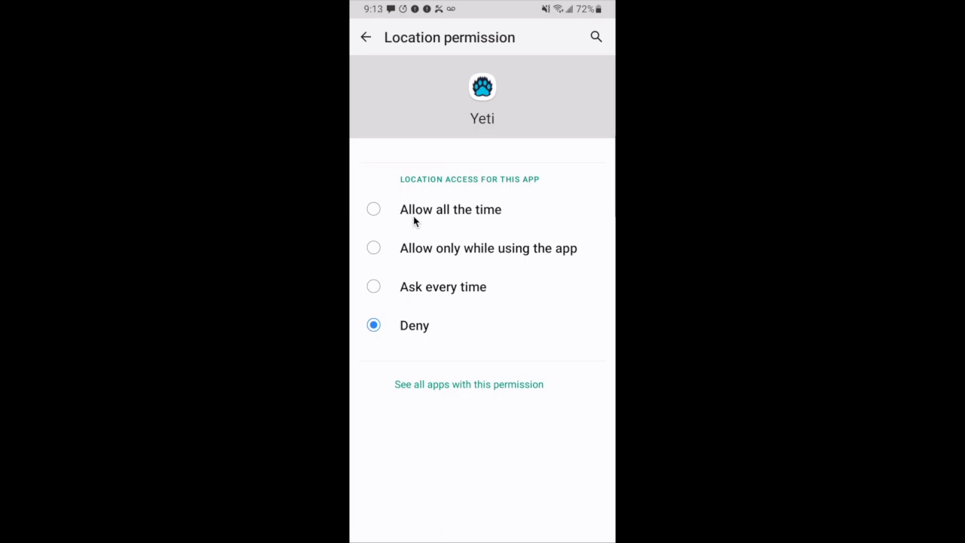
Set Yeti's location access to 'Allow all the time' and return to App info.
click(374, 208)
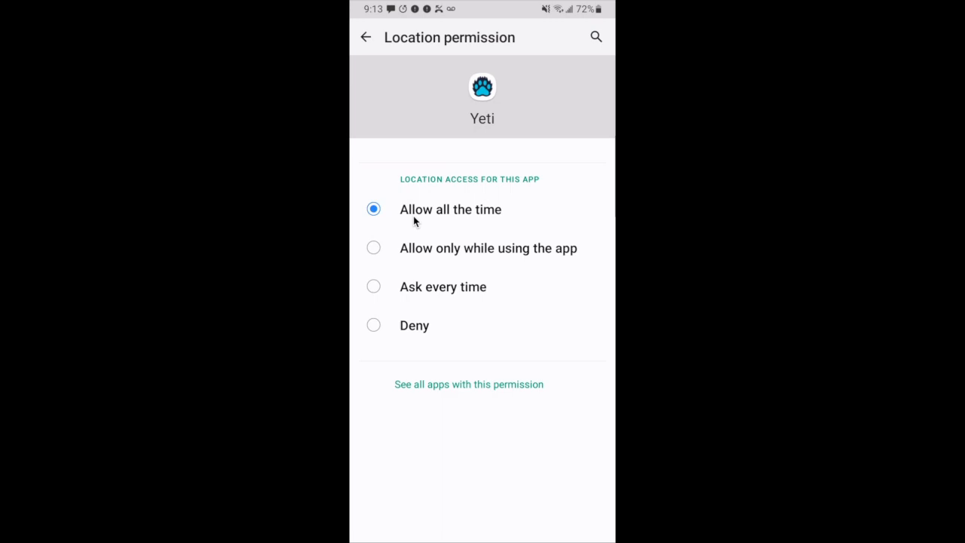
click(366, 37)
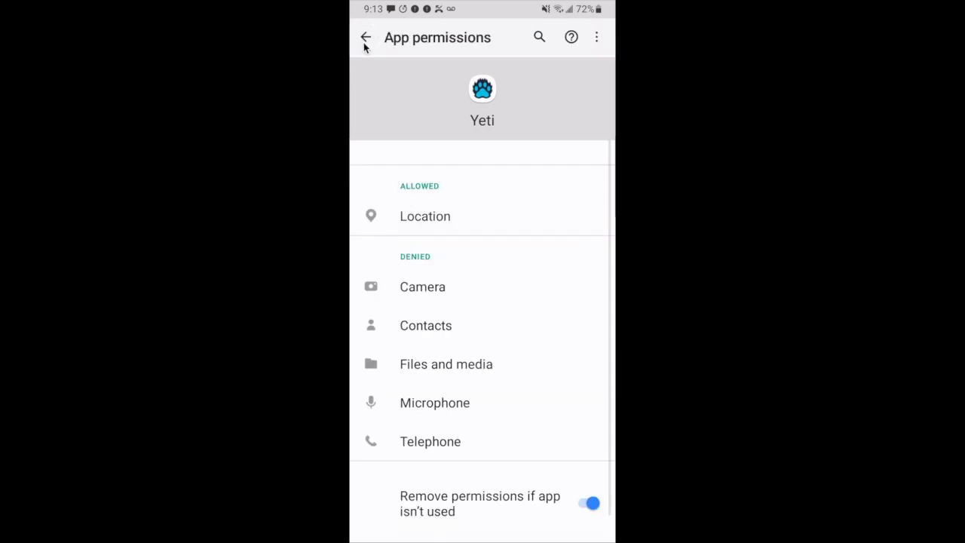
click(367, 37)
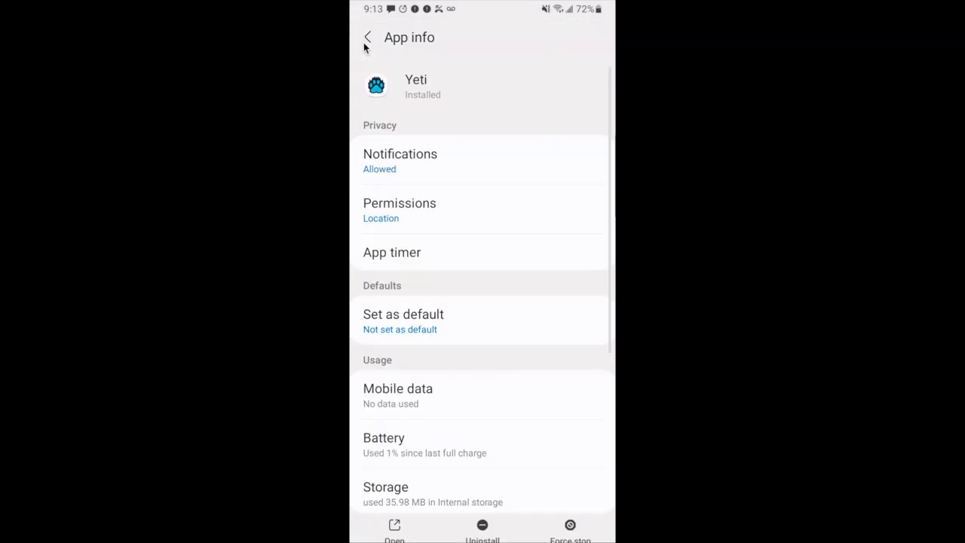